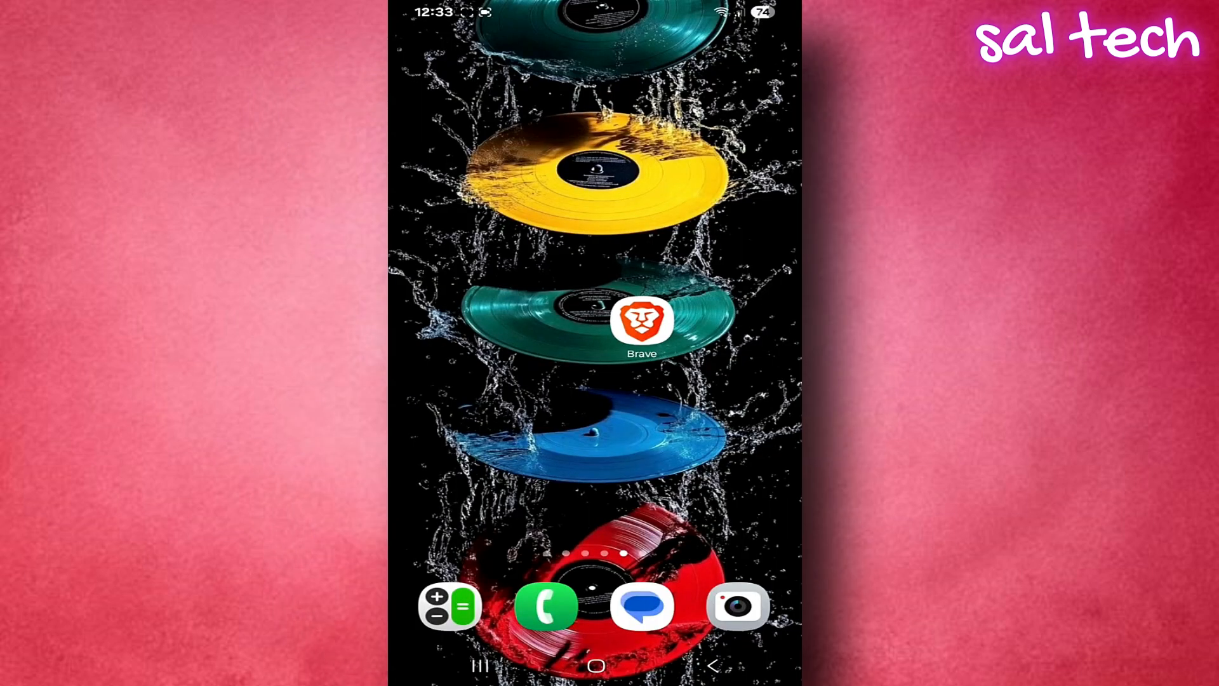
Step: Launch Brave from the home screen so its new tab page is ready
click(641, 322)
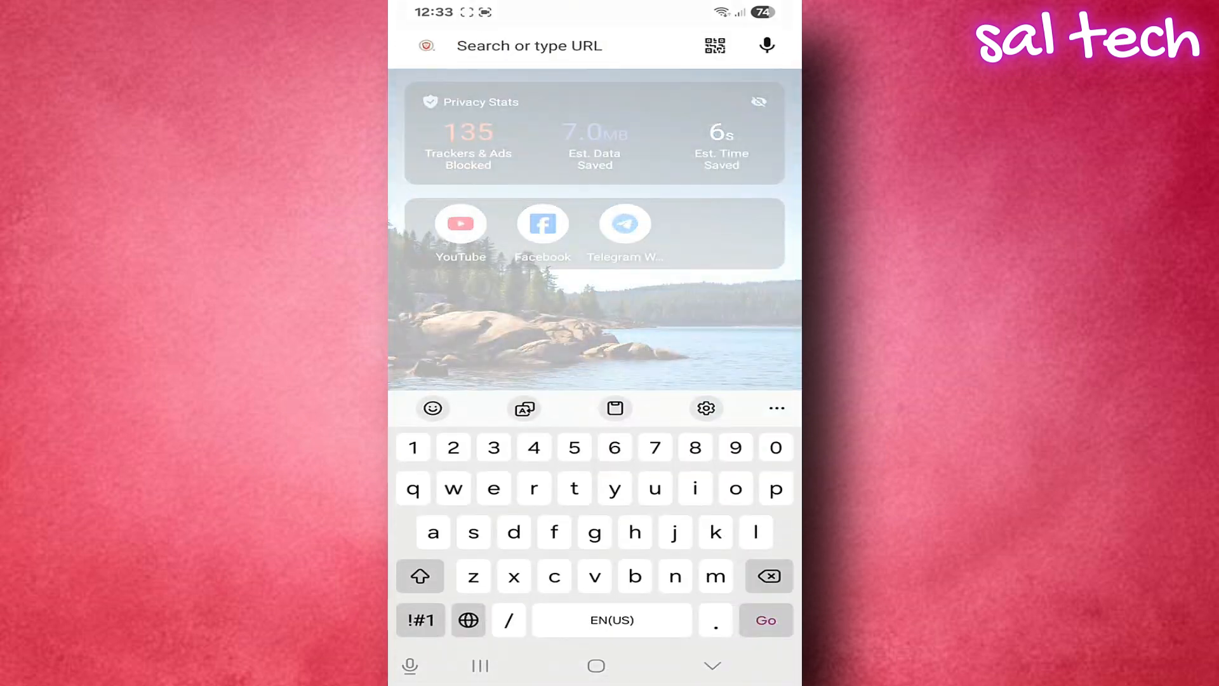
Step: Search the web for 'google maps', then return to the address field to enter another address
text(google maps)
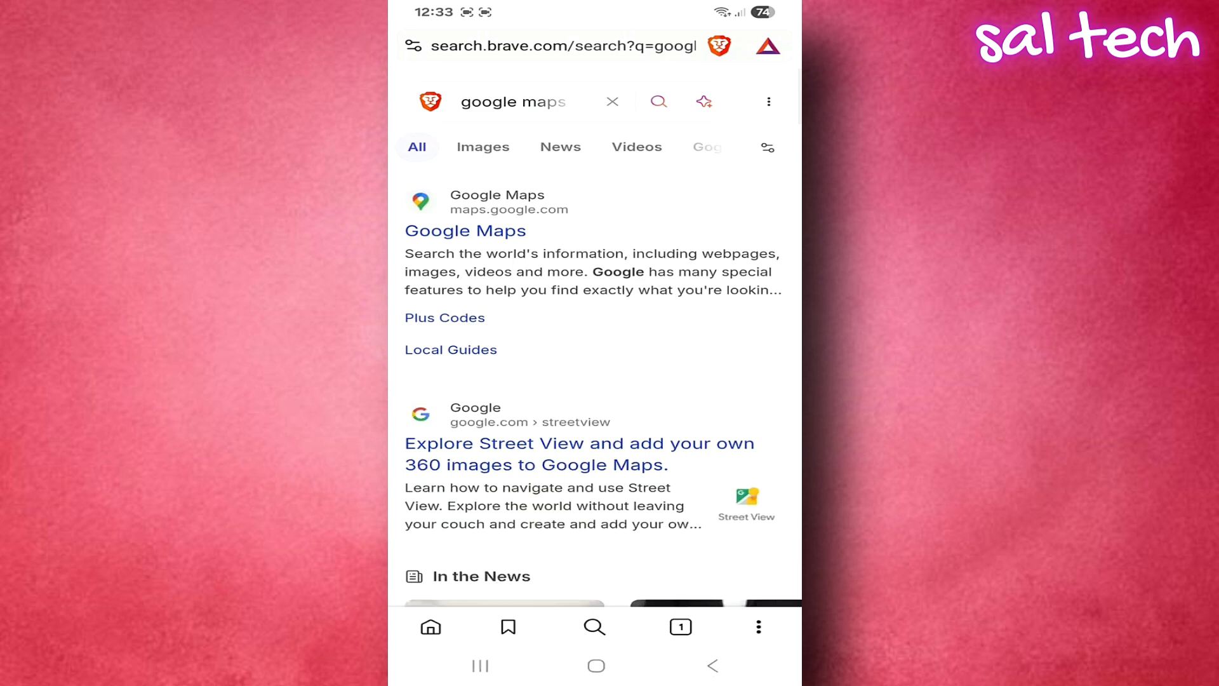
click(719, 46)
text(h)
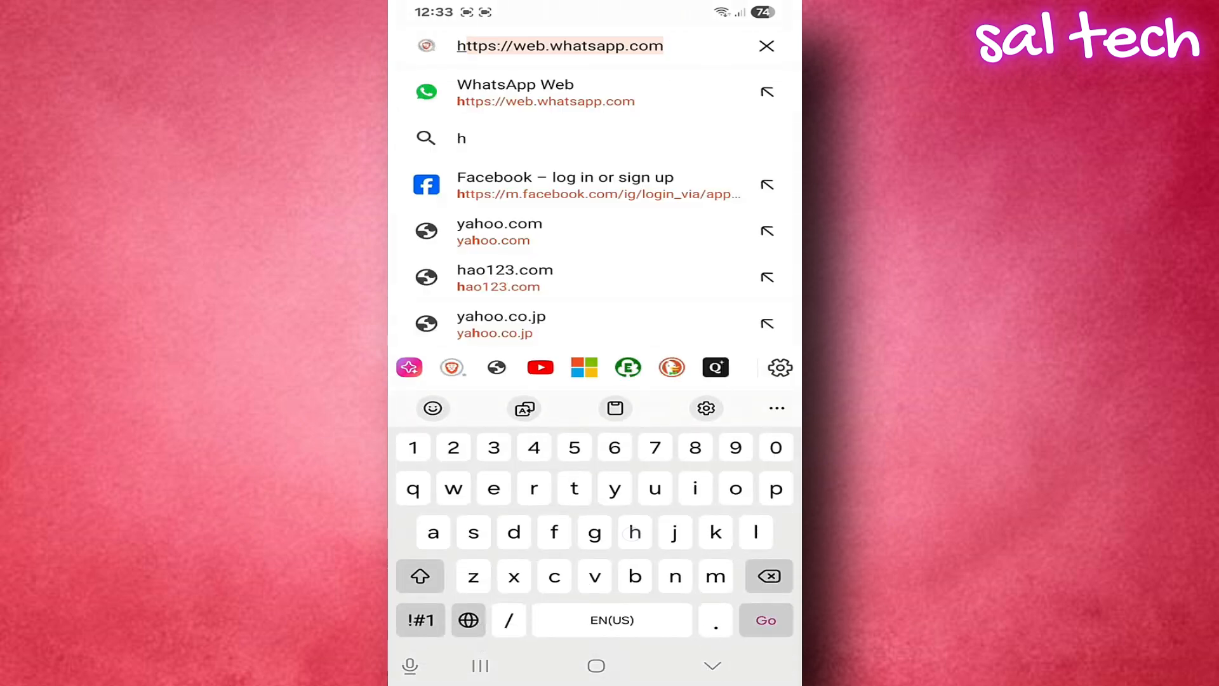
Step: Enter 'ttp' in the address field, then abandon it and return to the new tab page
text(ttp)
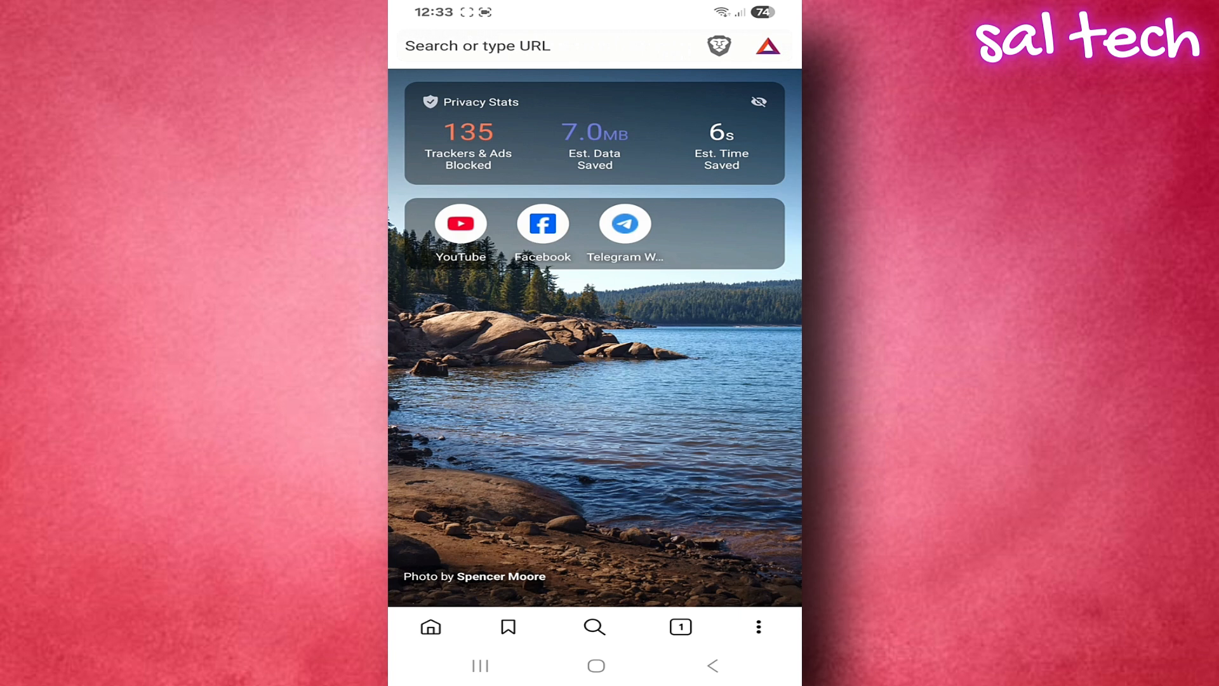
Step: Review the search-engine list from the main menu with Brave kept as default, then leave it
click(758, 626)
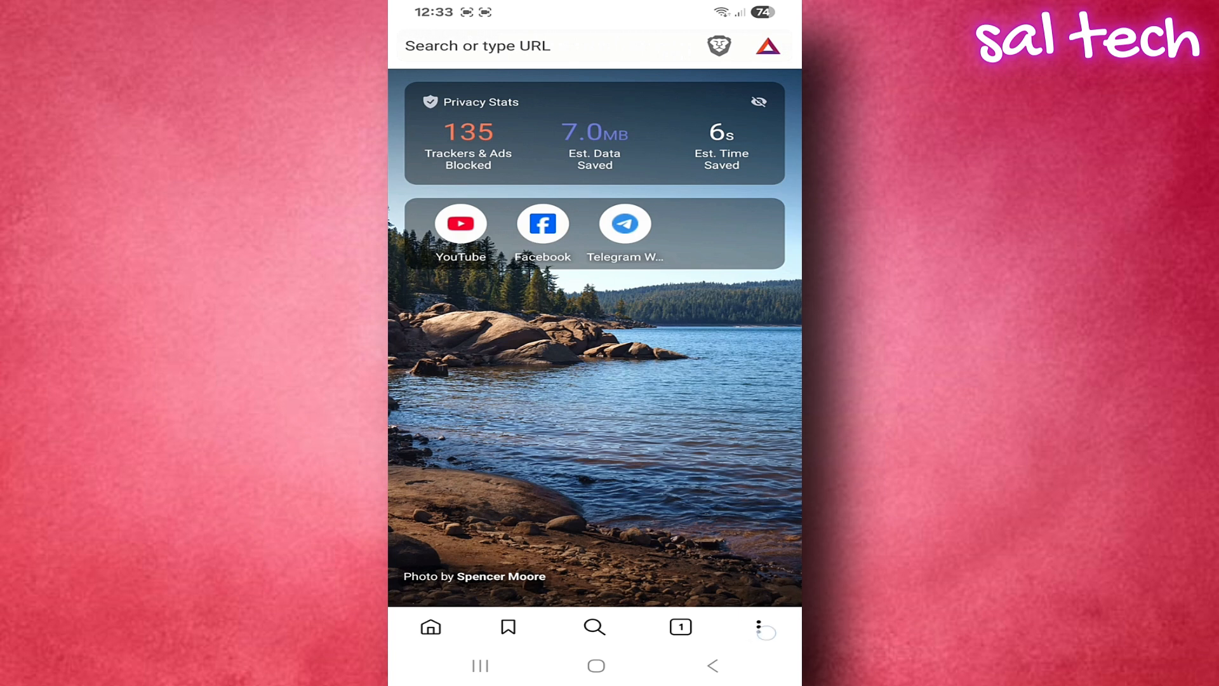
click(758, 626)
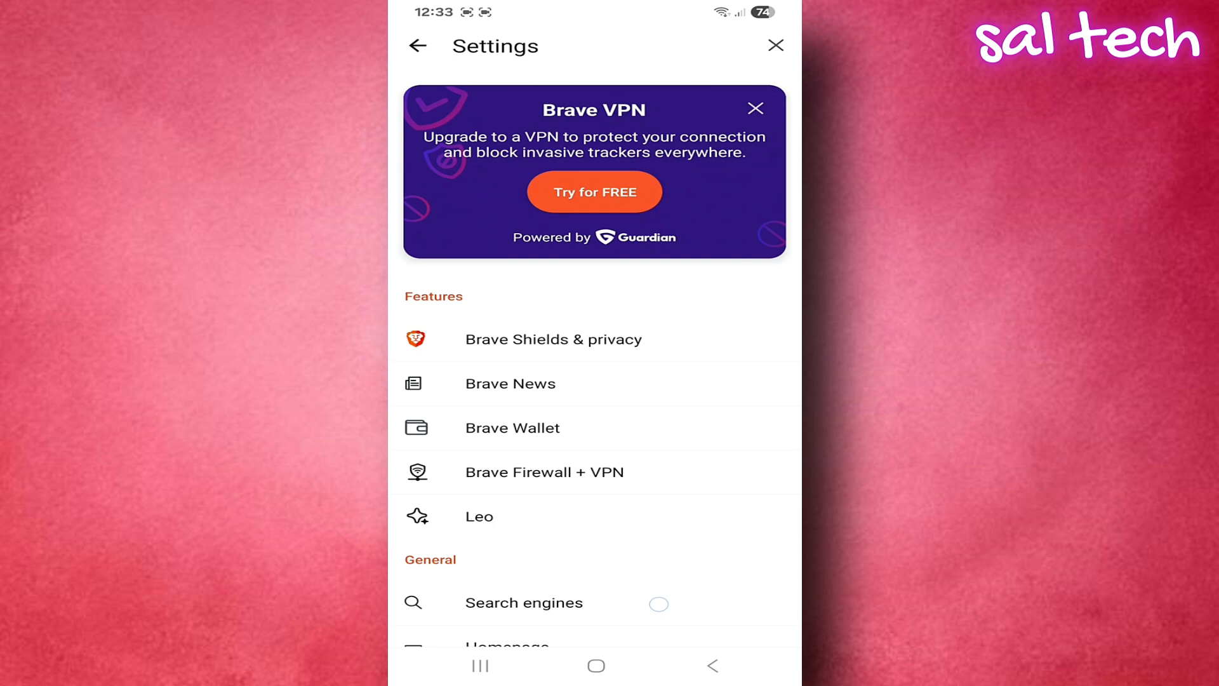
click(525, 602)
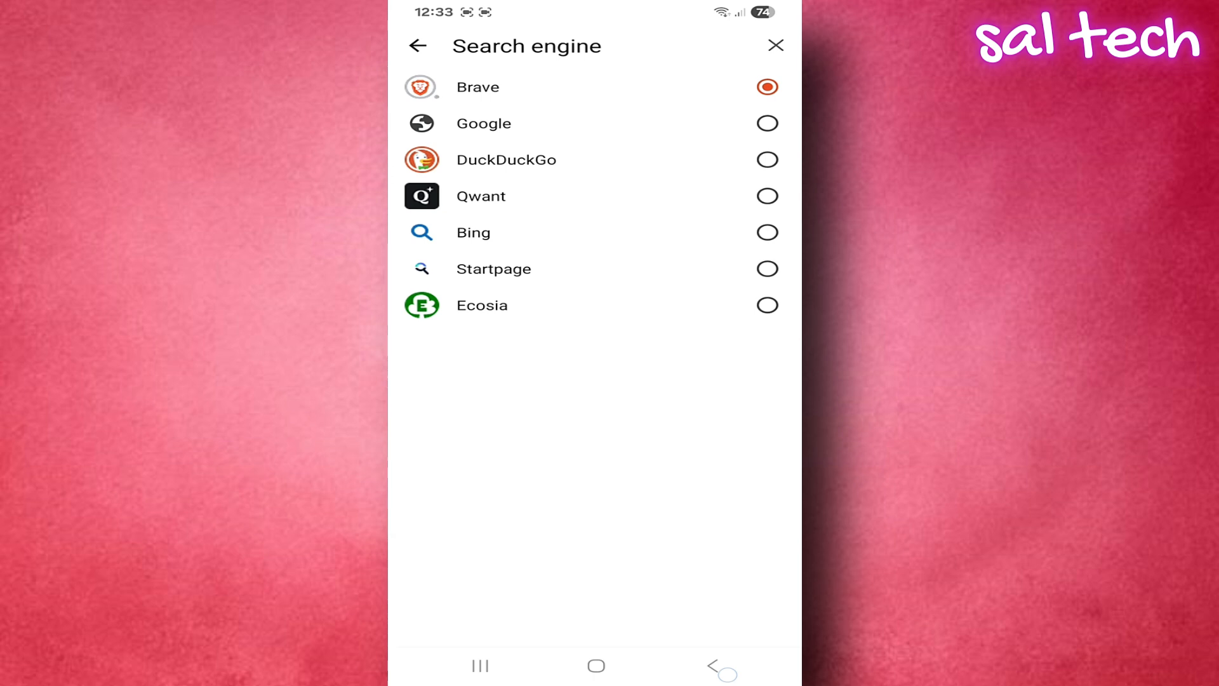
click(774, 46)
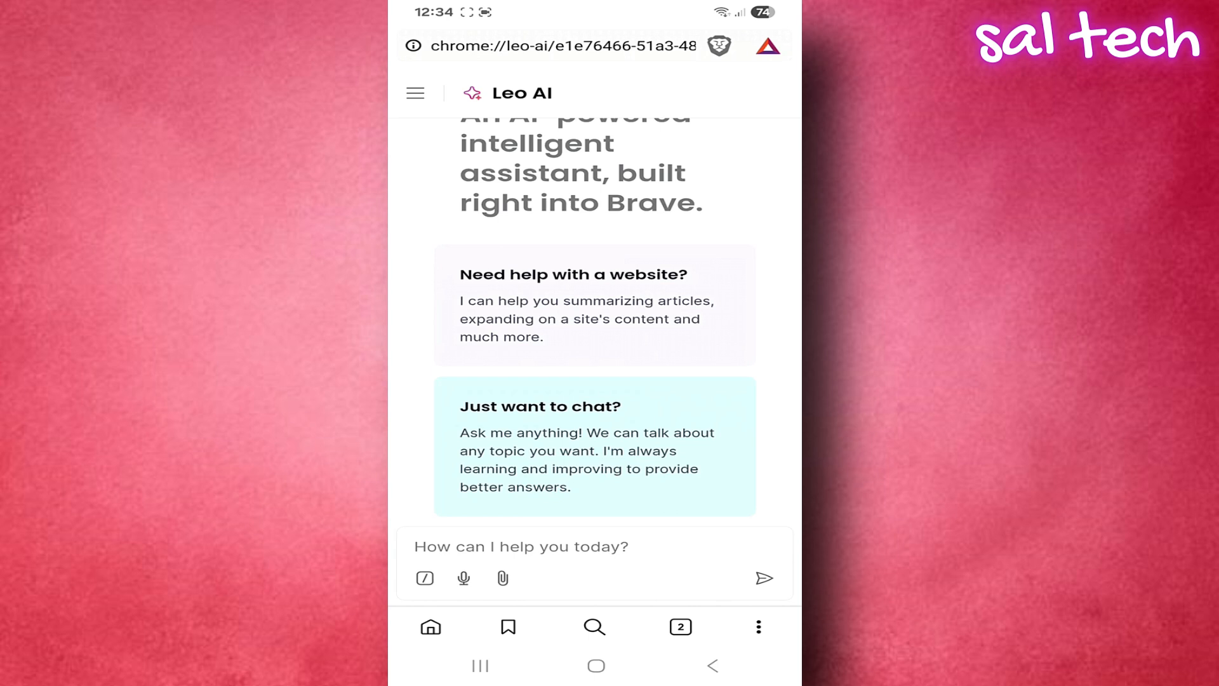
Step: Start a question in Leo's prompt field, then leave the assistant for the new tab page
click(520, 546)
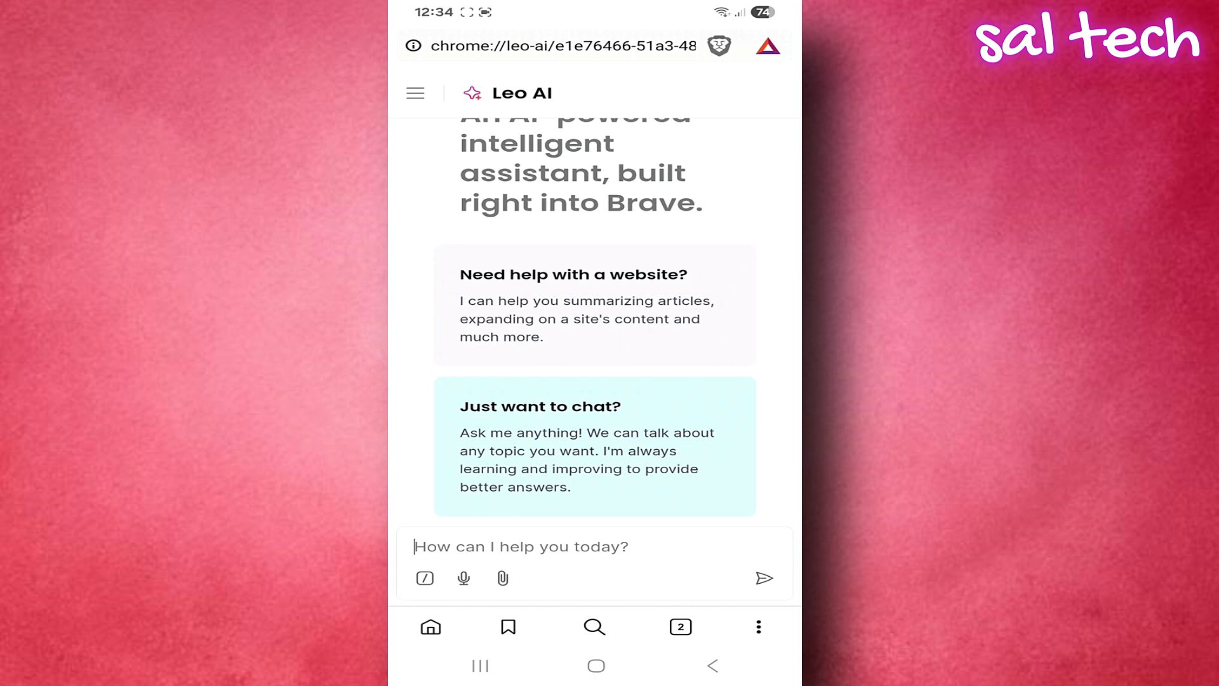
click(758, 626)
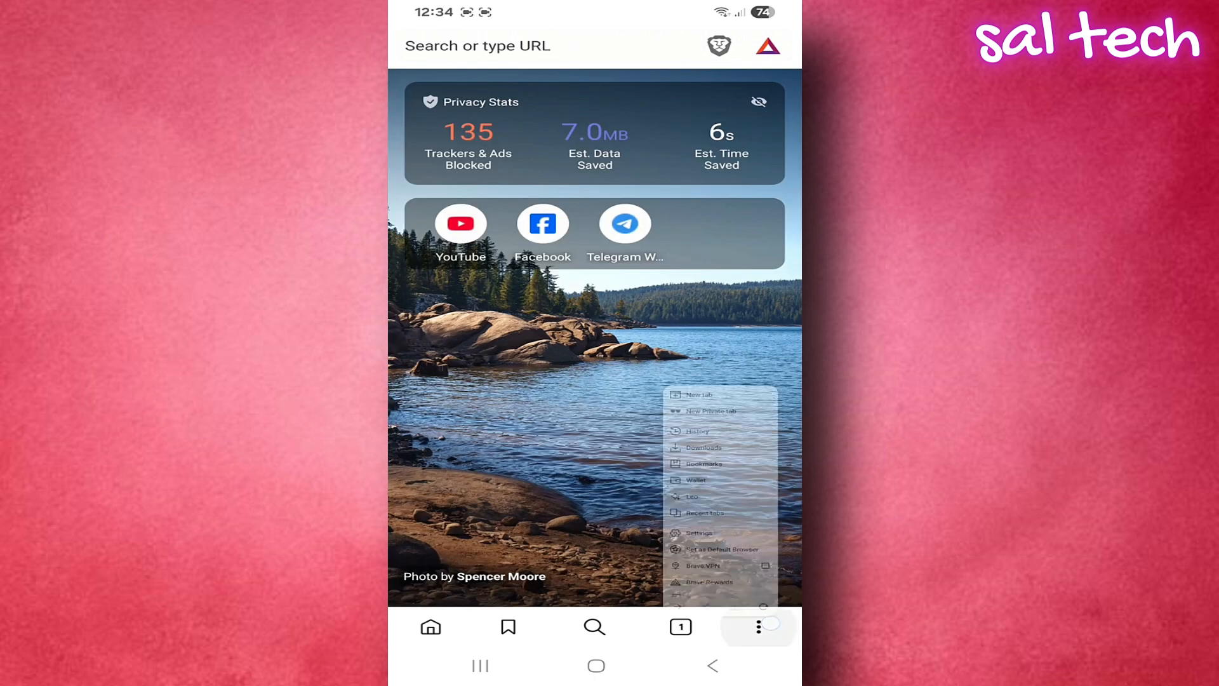
click(757, 626)
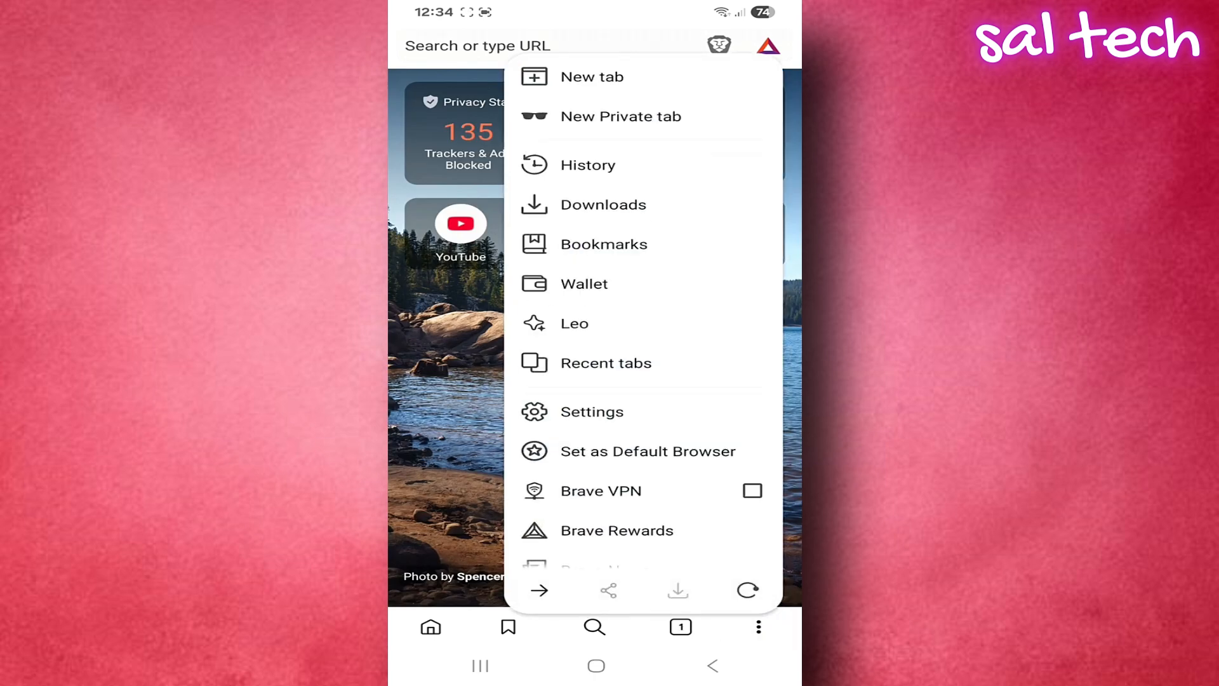
click(601, 490)
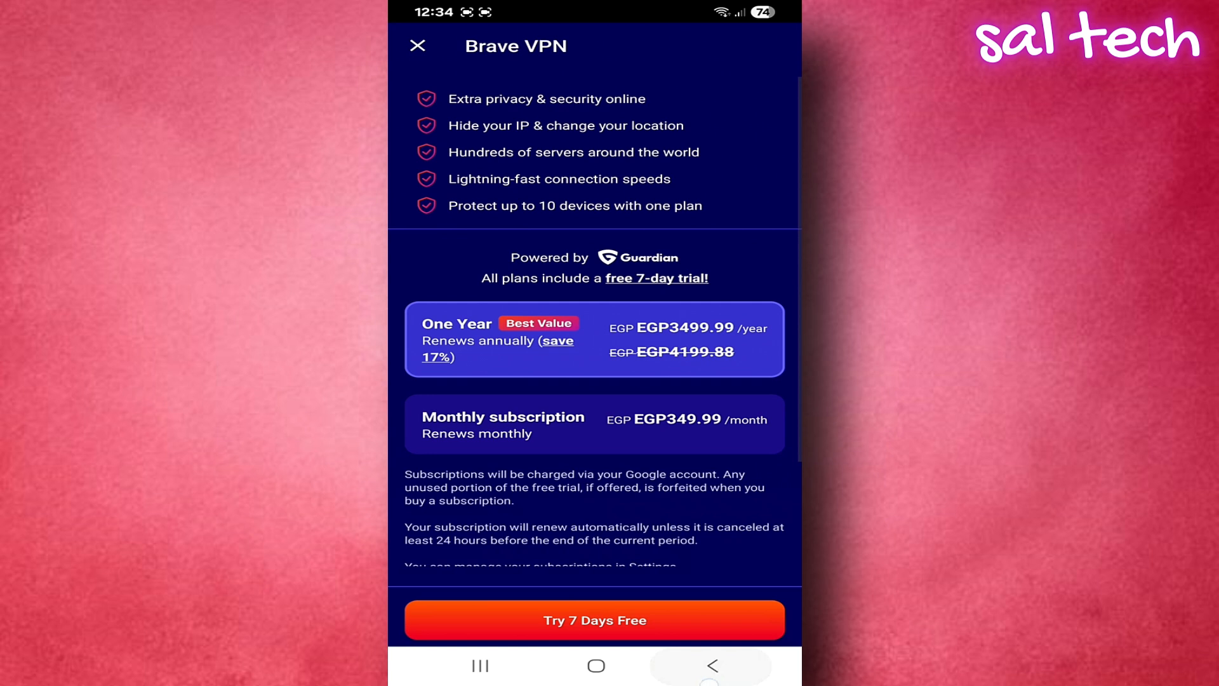
click(418, 45)
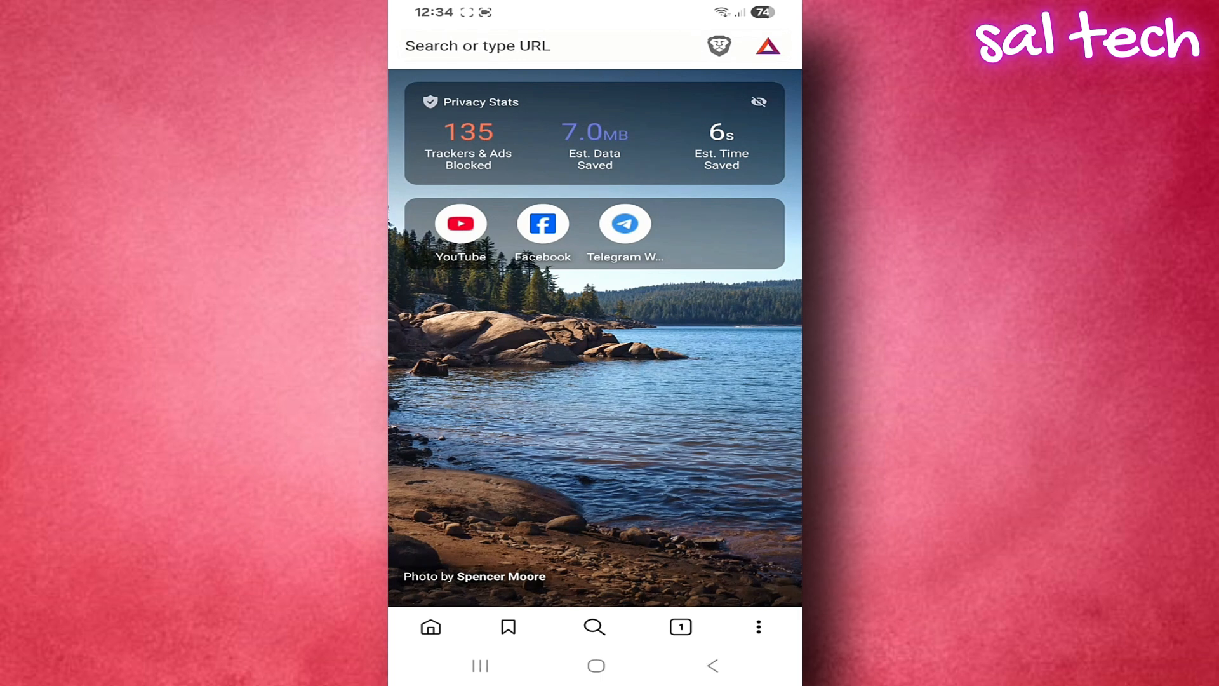
Step: In Shields & privacy settings, keep trackers and ads at Standard and third-party cookies blocked
click(756, 626)
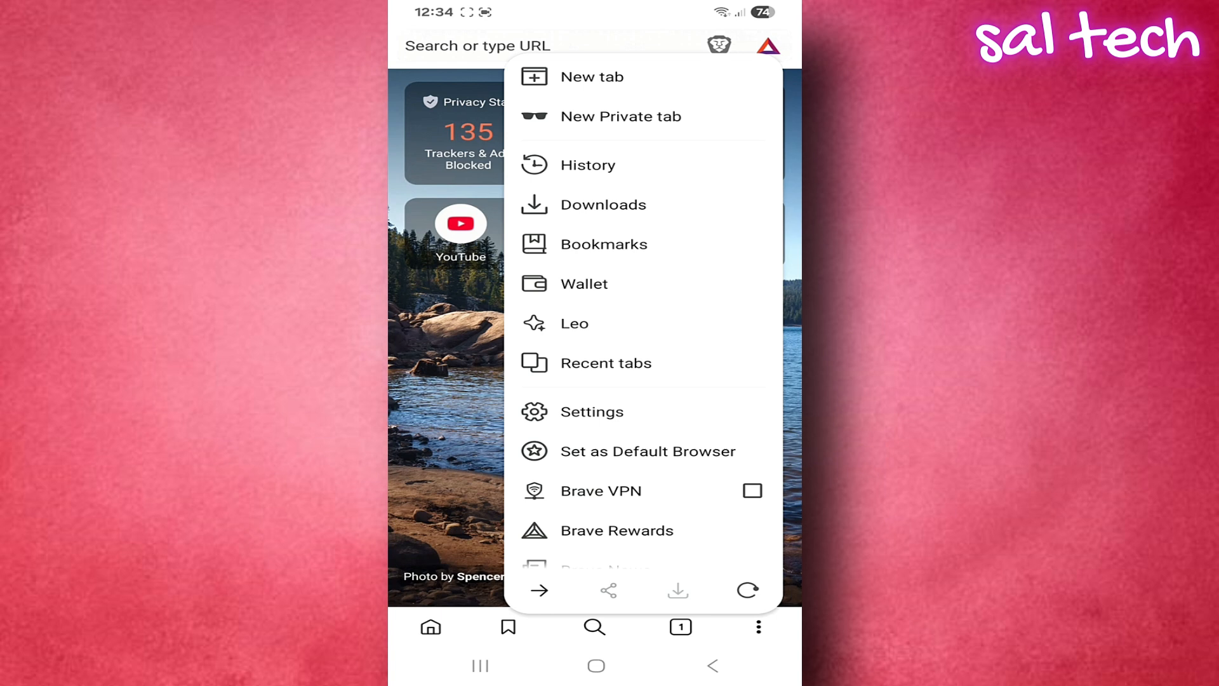
click(591, 411)
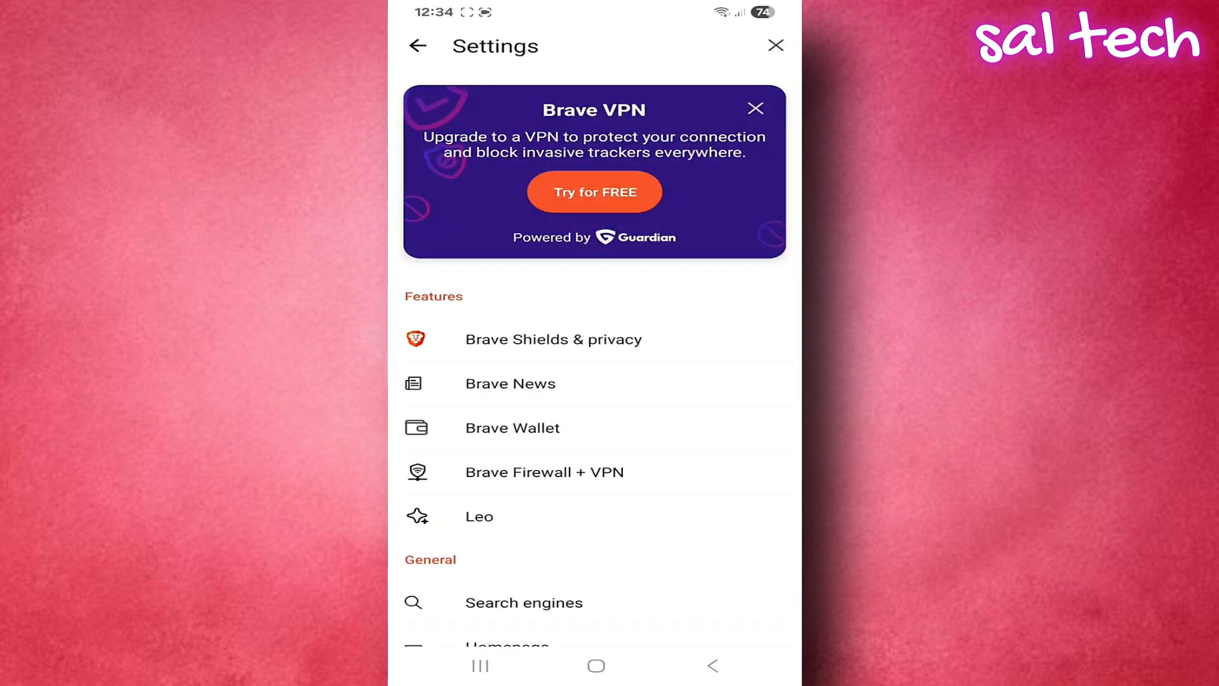
click(552, 339)
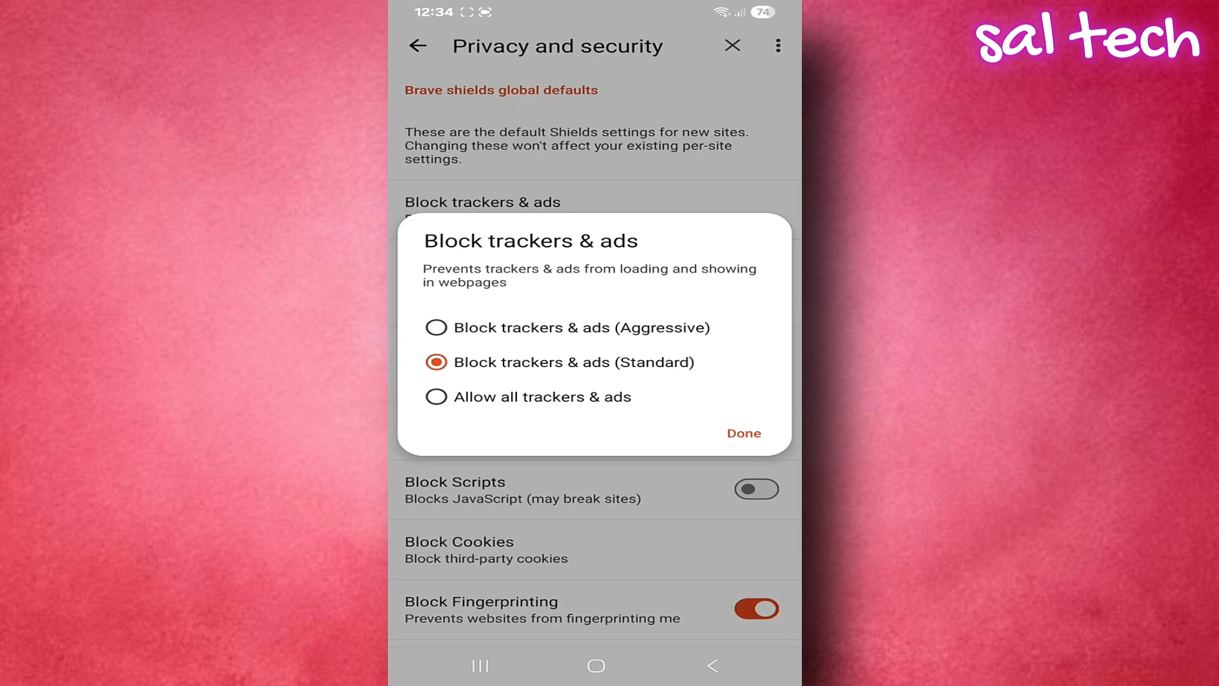
click(743, 432)
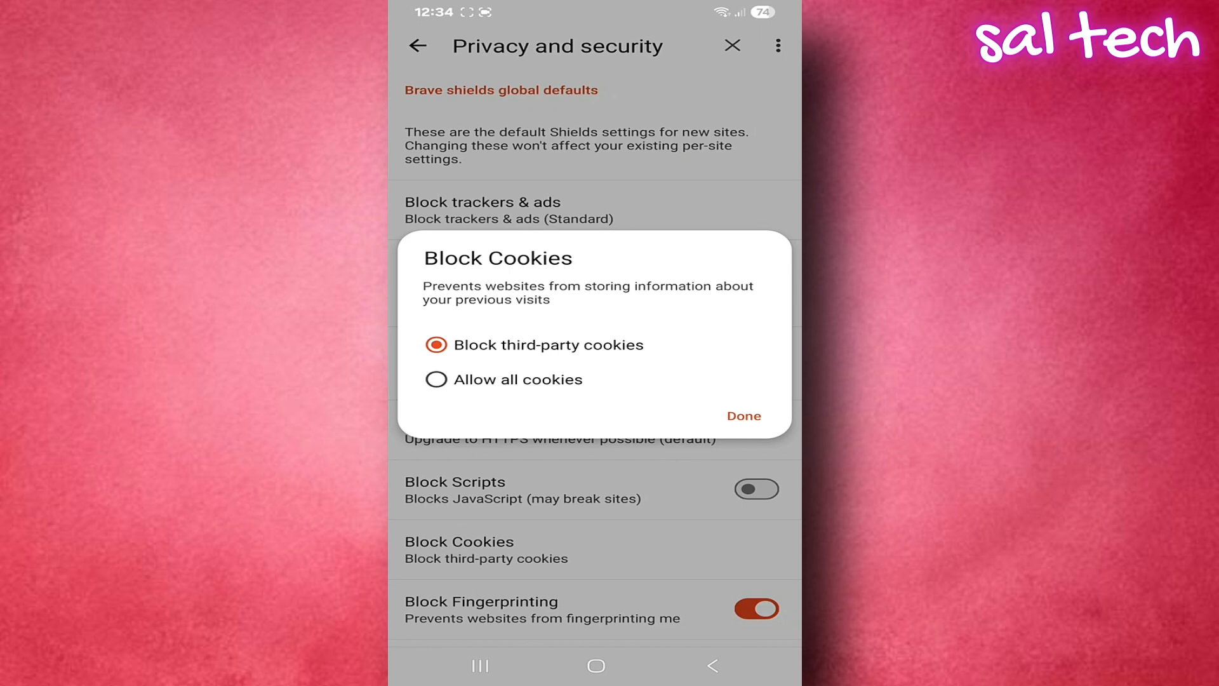
click(743, 416)
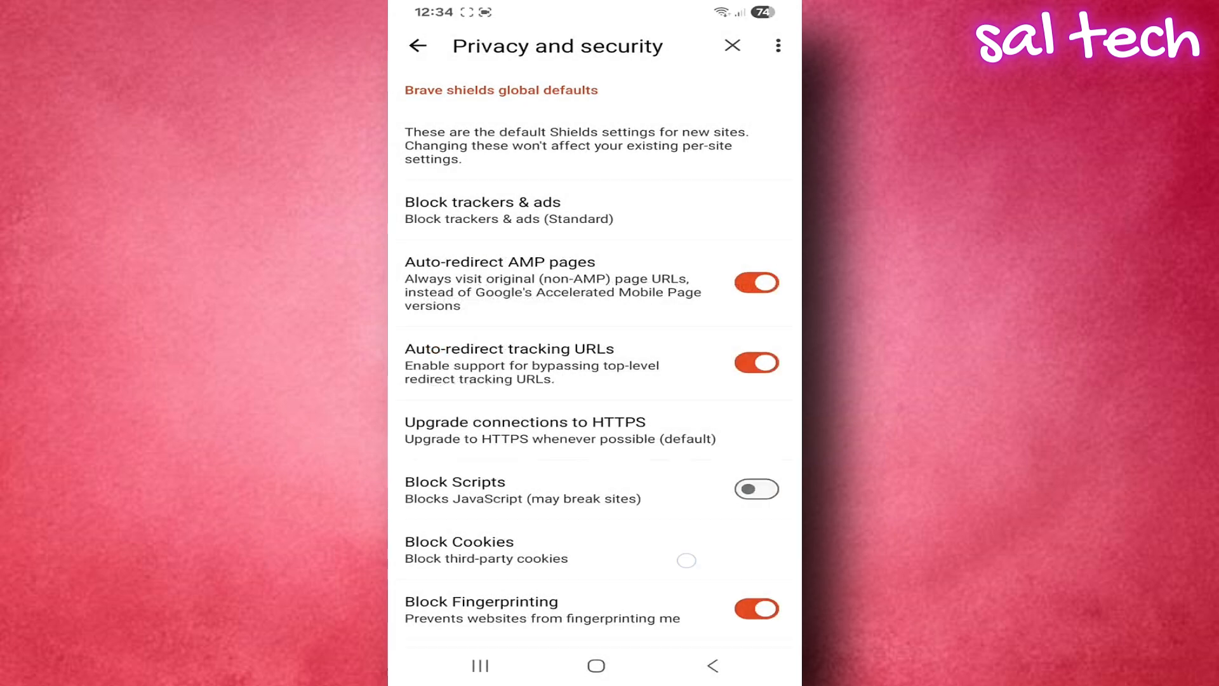
Step: Switch on 'Forget me when I close this site' for site cookies and data
scroll(down, 3)
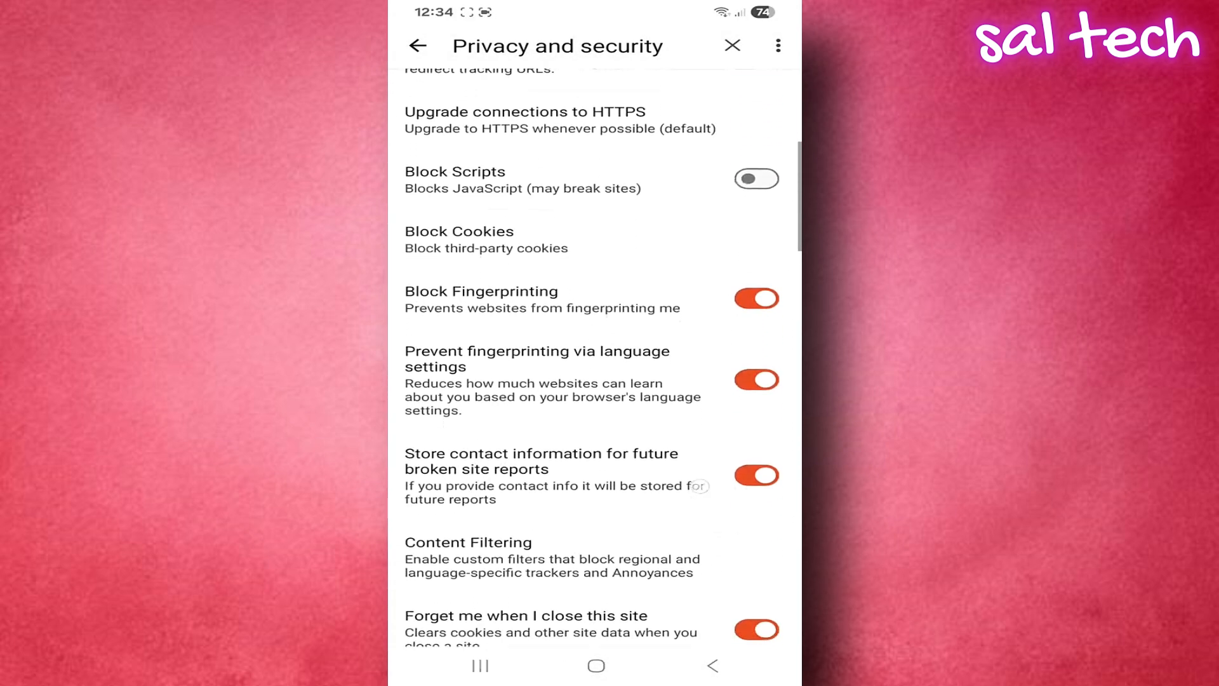
scroll(down, 3)
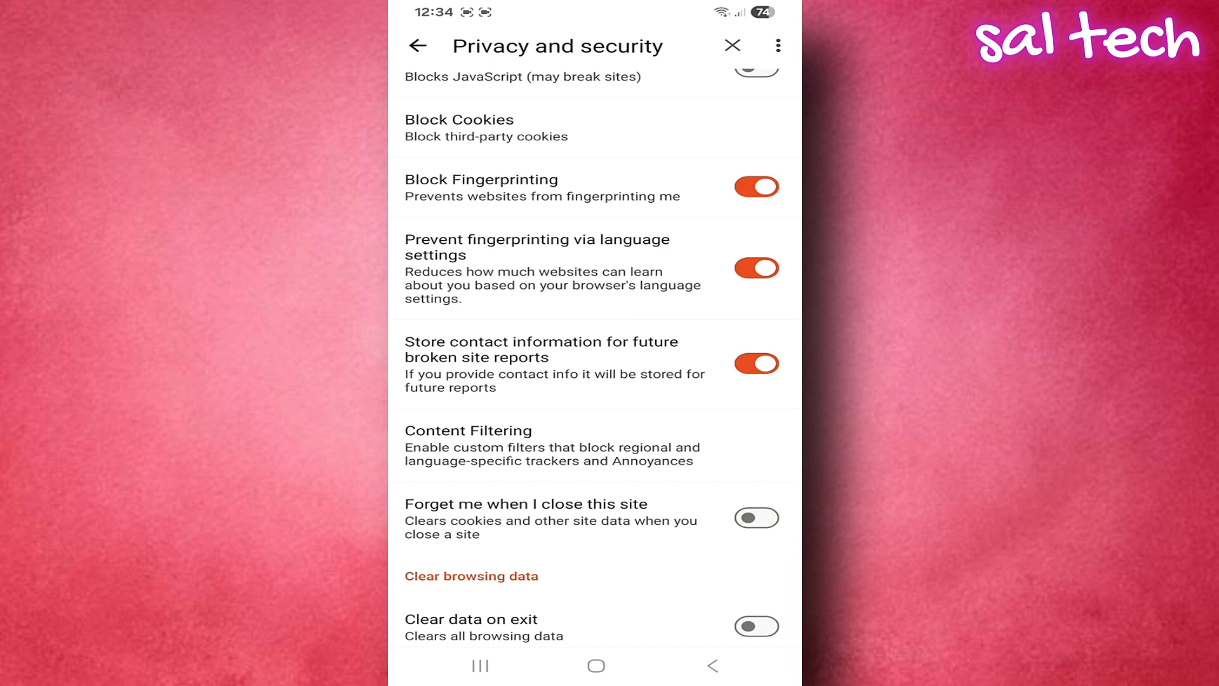
click(756, 518)
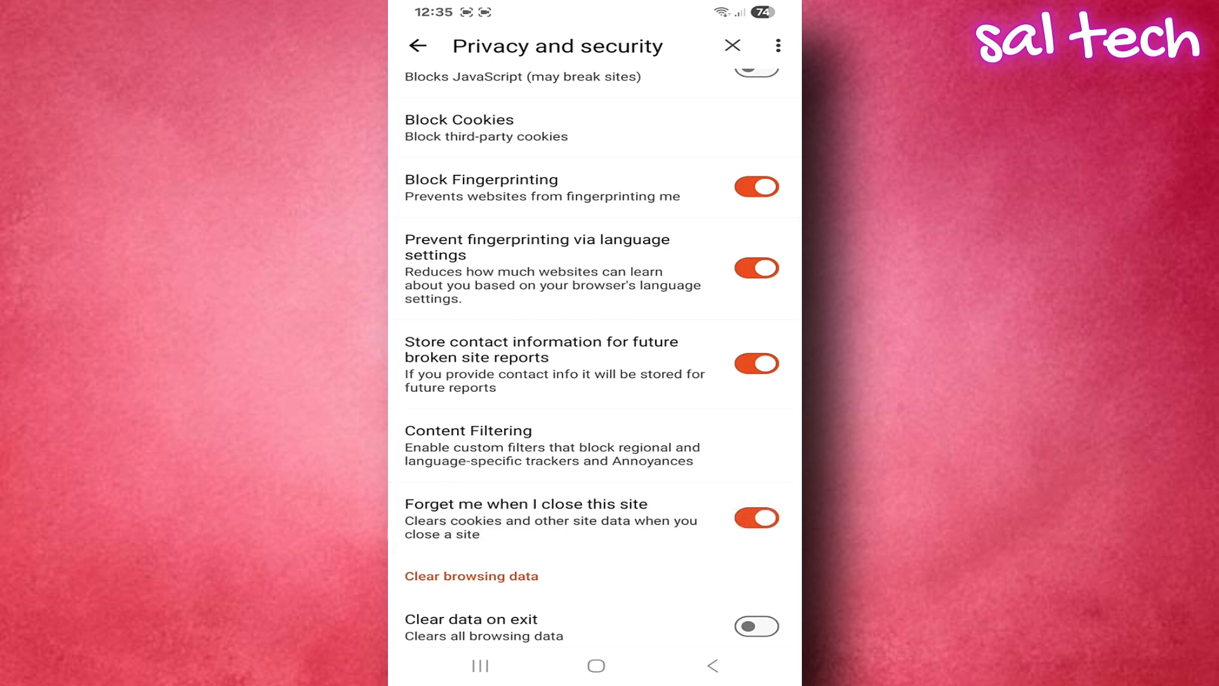
scroll(down, 3)
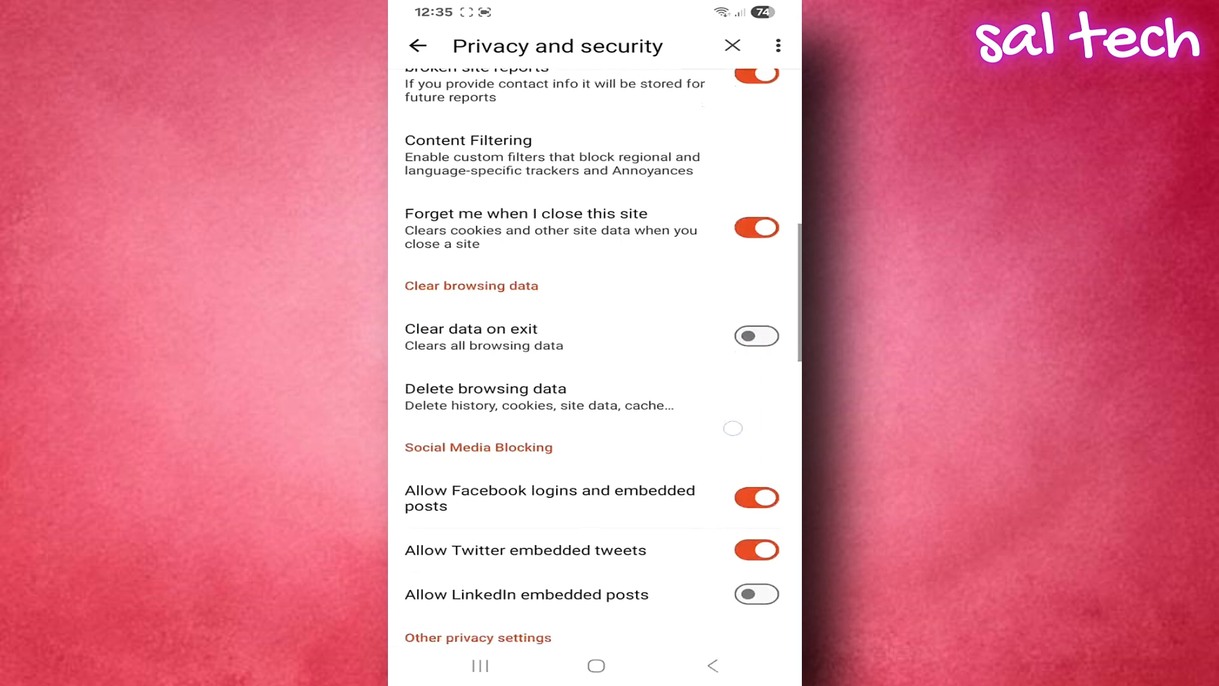
scroll(down, 3)
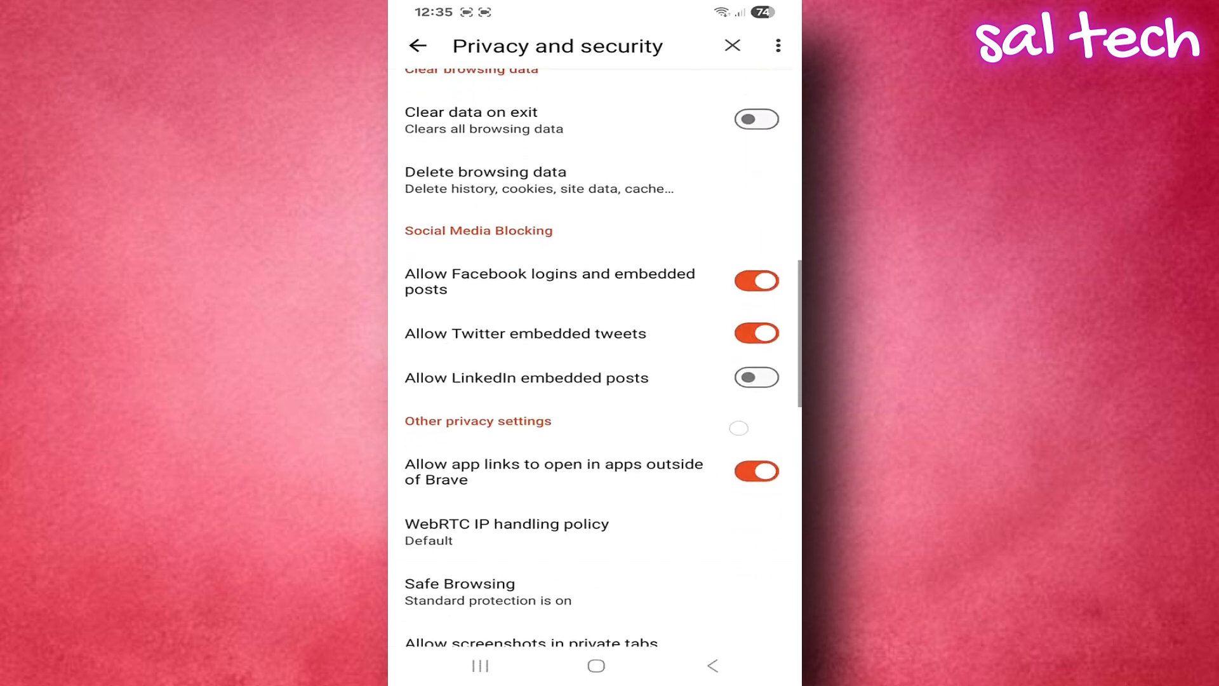
scroll(up, 3)
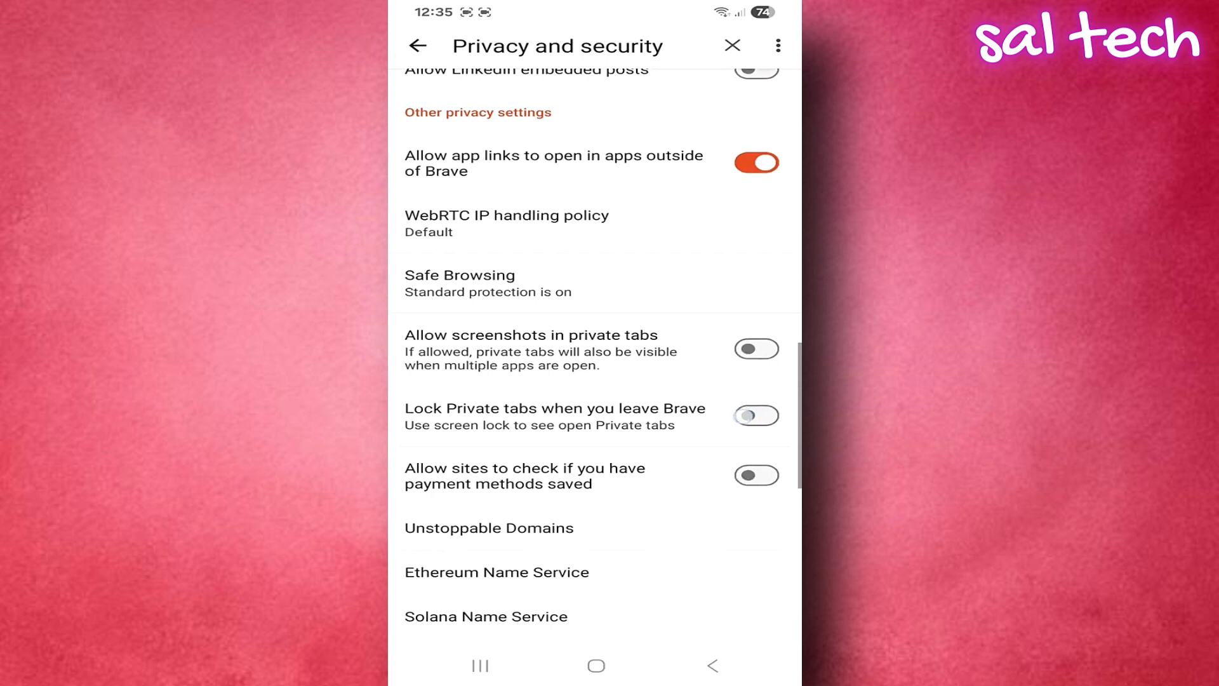
Step: Toggle 'Allow sites to check payment methods' on and back off
click(754, 475)
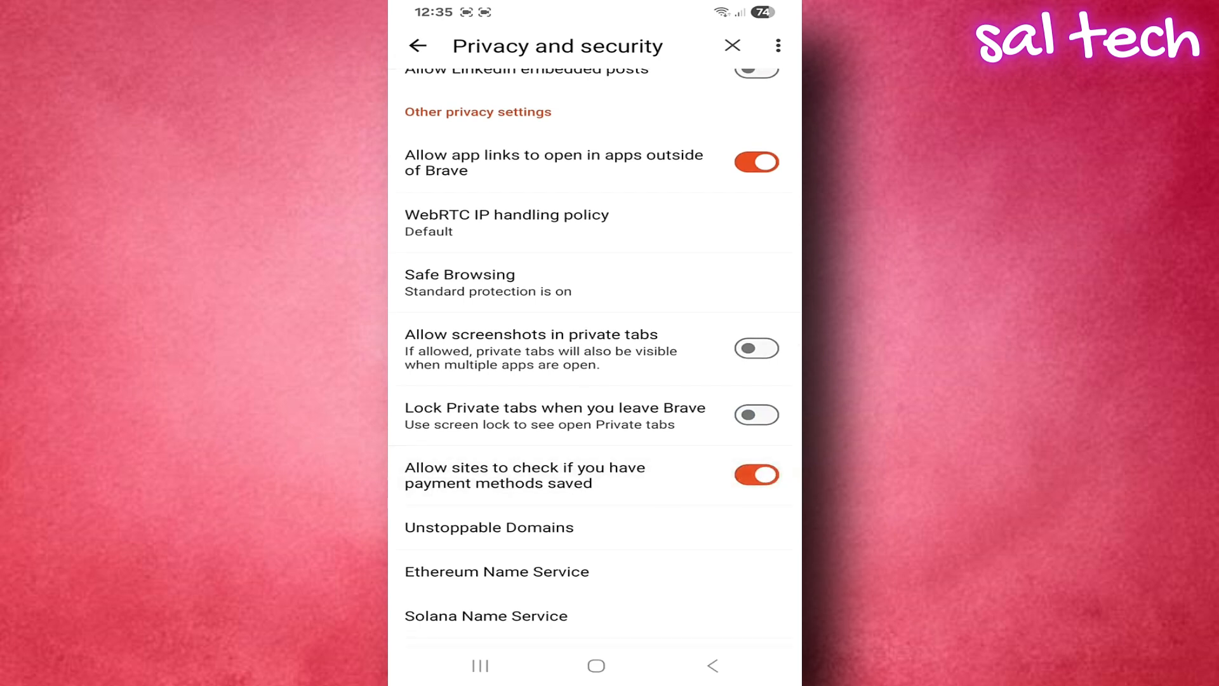
click(755, 475)
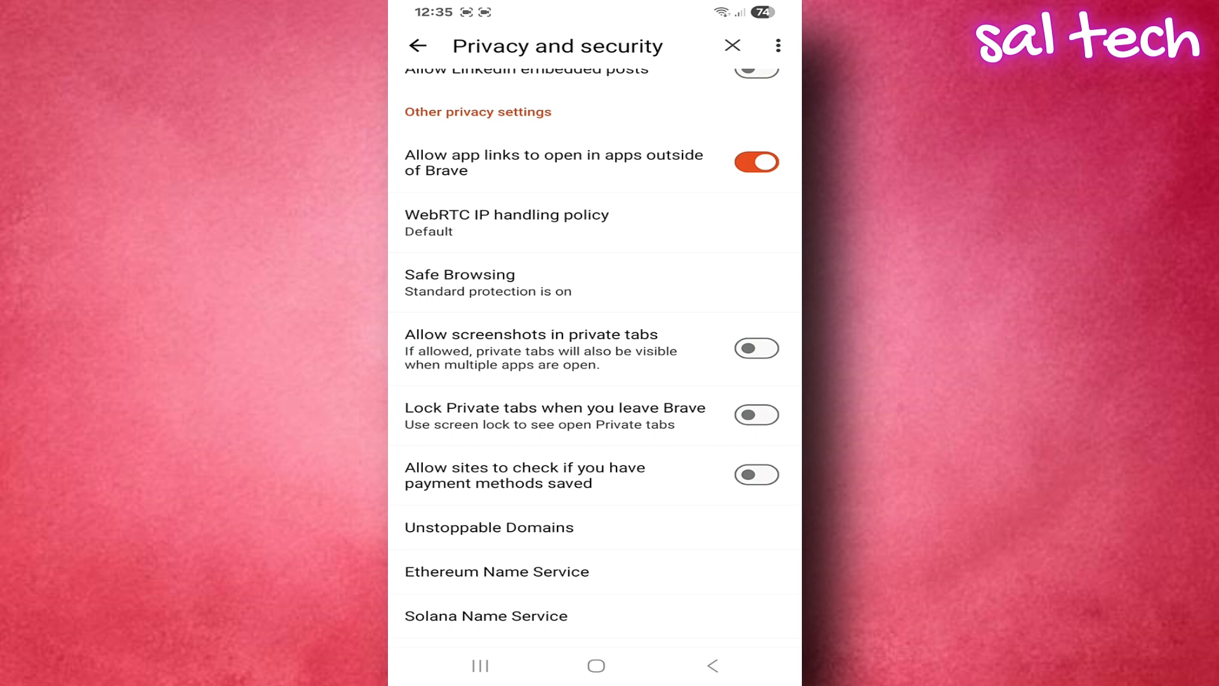
scroll(down, 3)
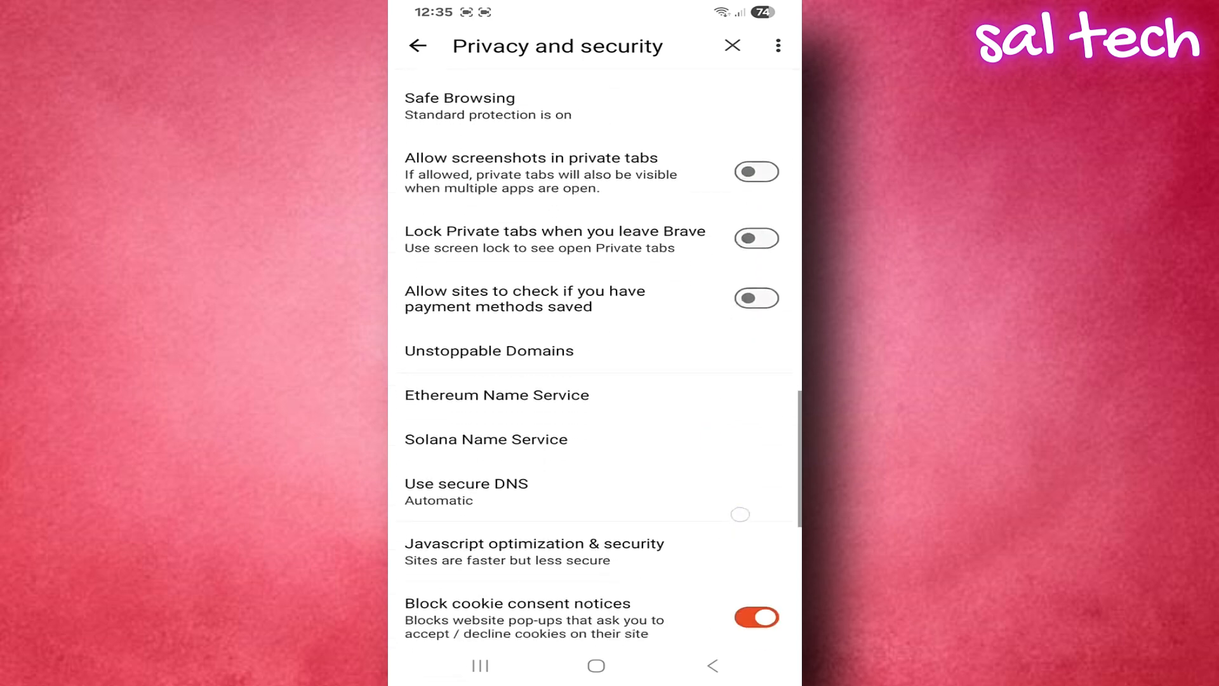
scroll(down, 3)
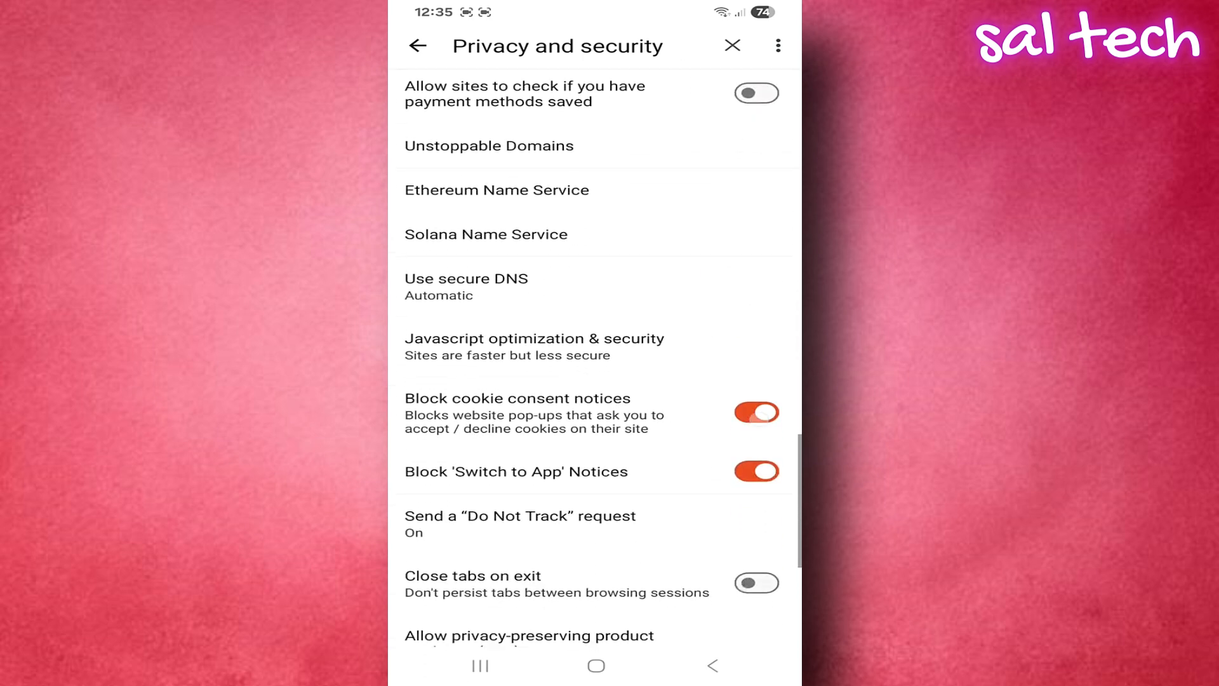
Step: Confirm Do Not Track is on, leave settings, and dismiss the weekly privacy reports offer
click(519, 524)
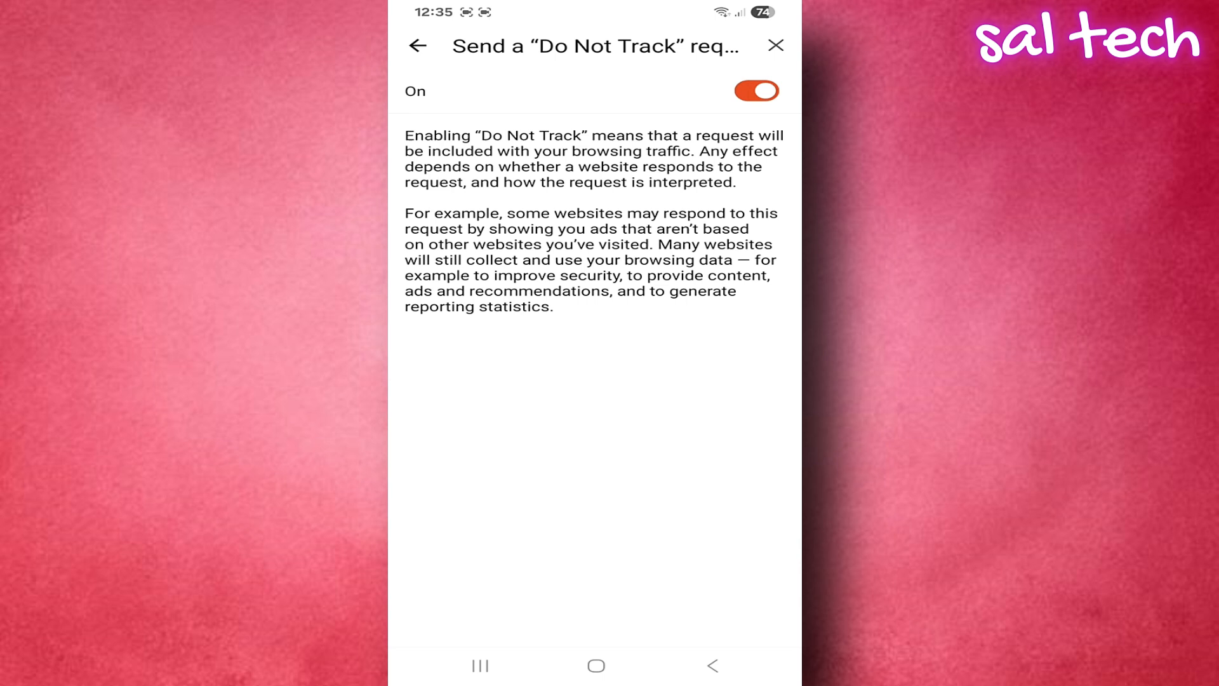
click(776, 46)
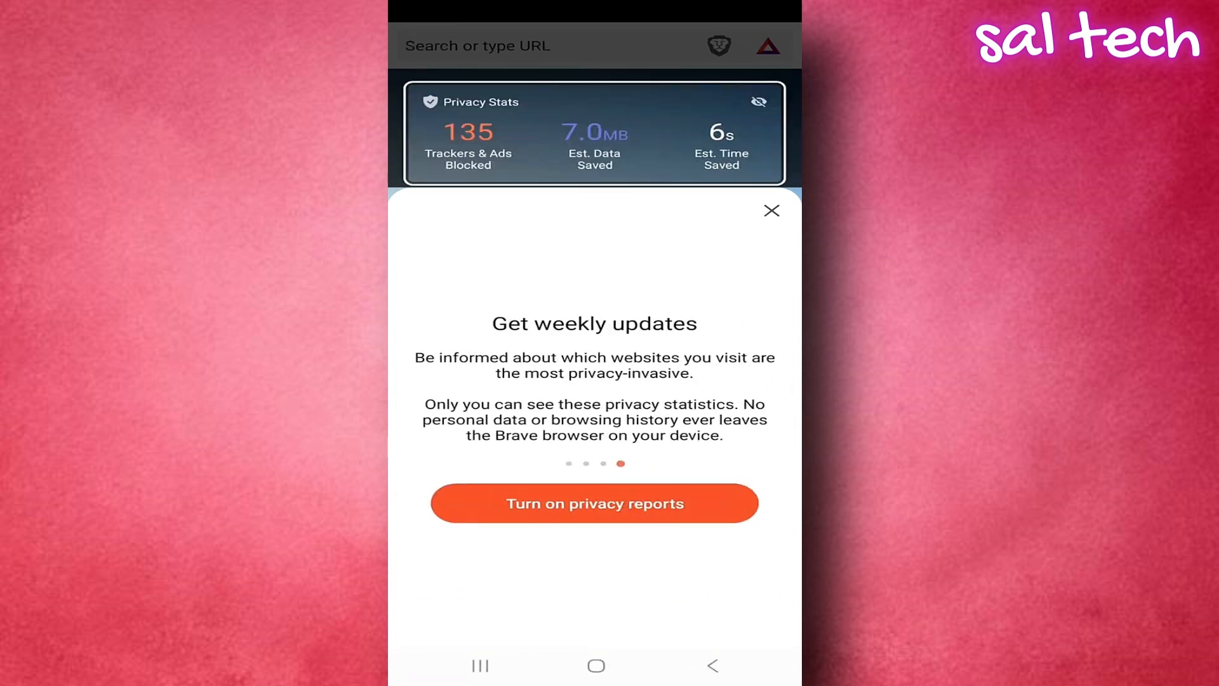
click(771, 211)
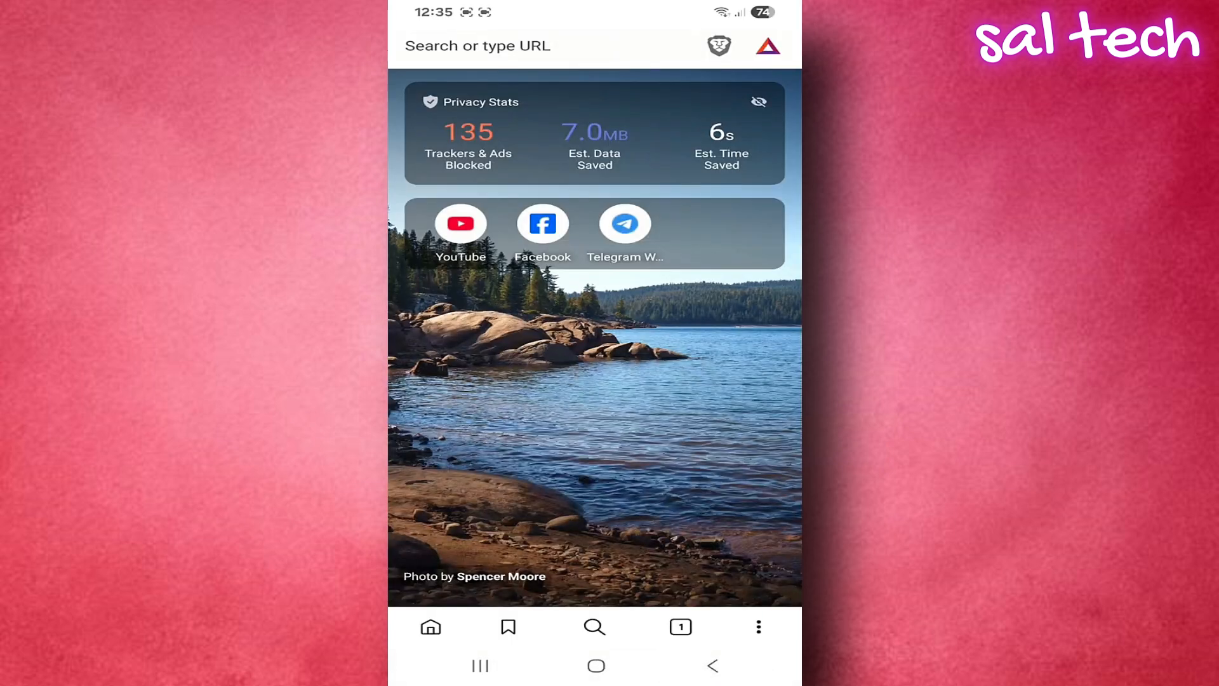